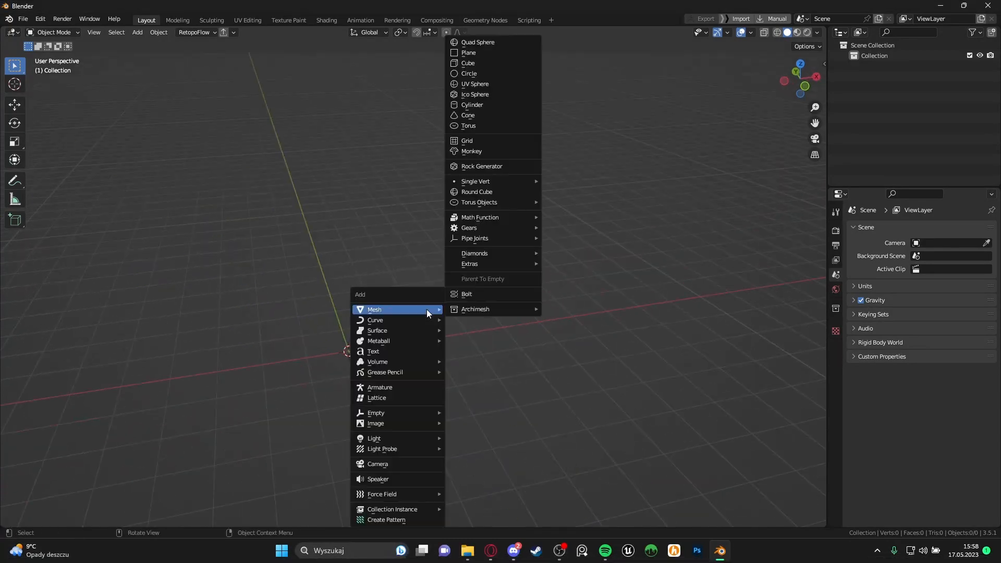
- Add a plane mesh and extrude it into an L-shaped strip layout in front view
click(468, 52)
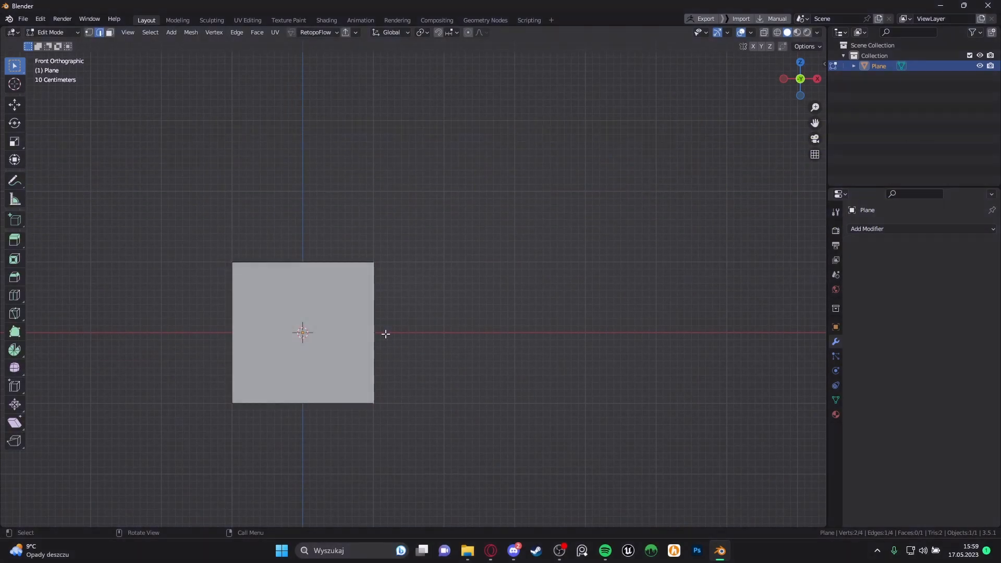
drag(385, 333, 534, 334)
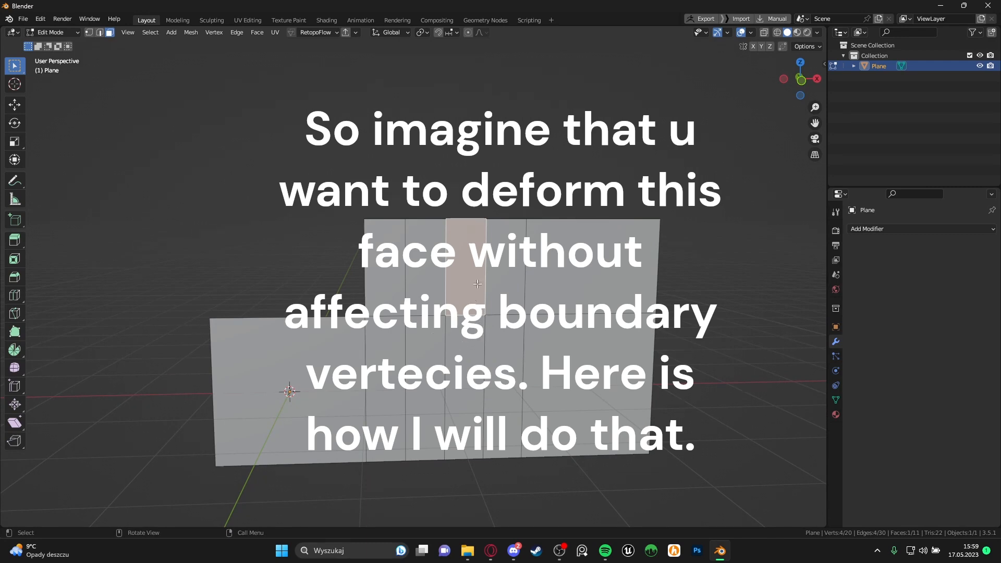
mouse_move(451, 223)
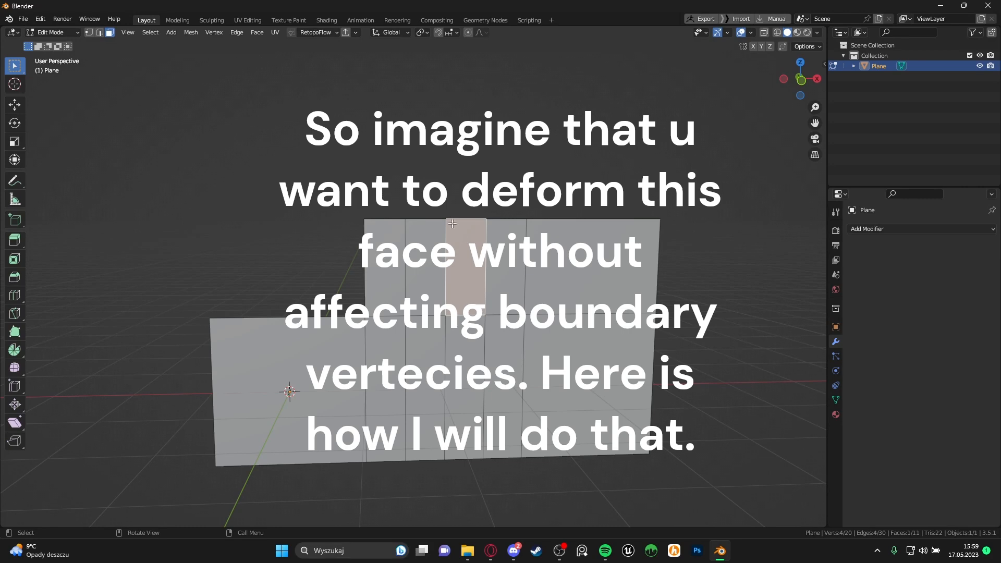
mouse_move(426, 217)
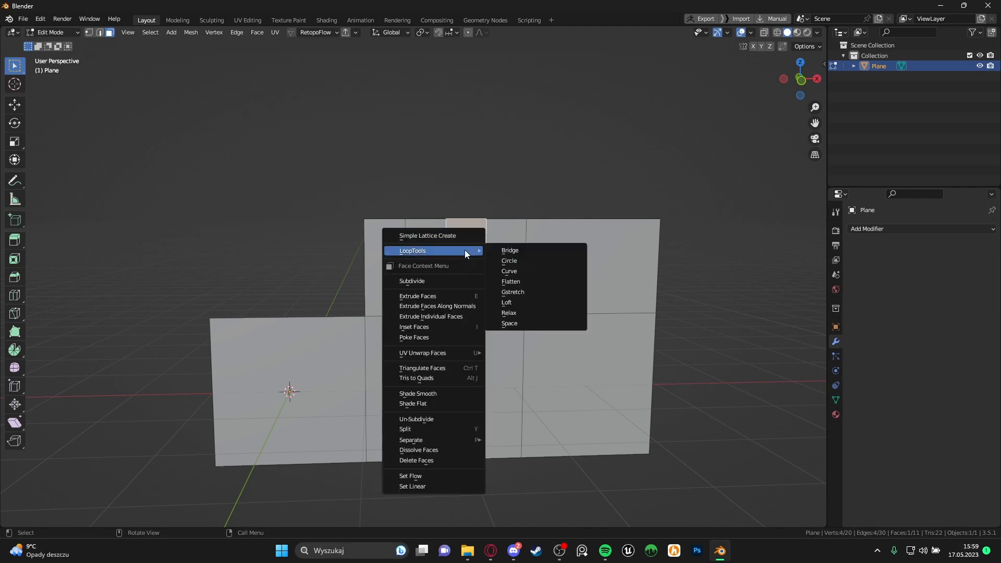
- Subdivide the strip with more cuts and wrap the selected face column in a simple lattice
click(412, 282)
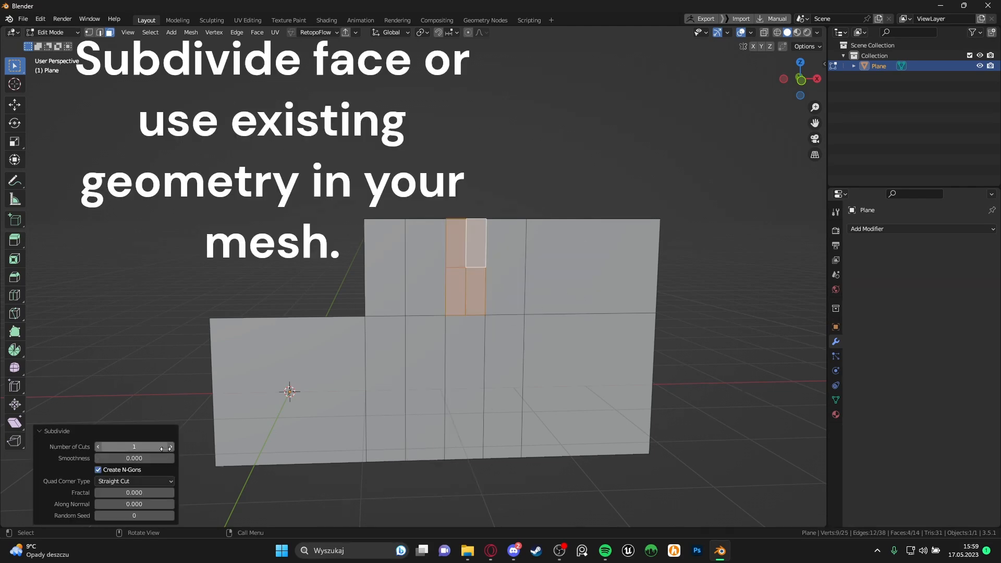
drag(135, 446, 166, 446)
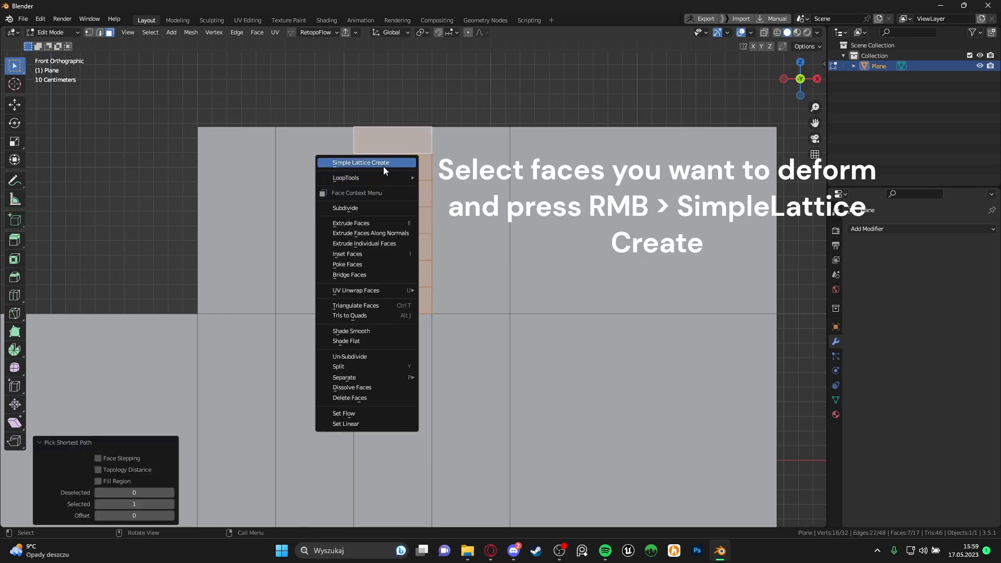
click(360, 163)
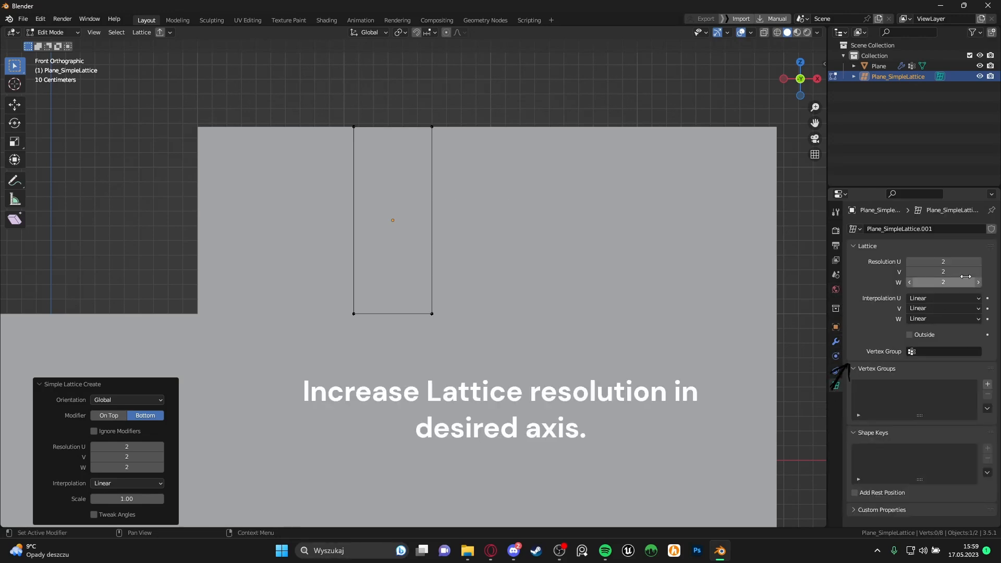
mouse_move(956, 282)
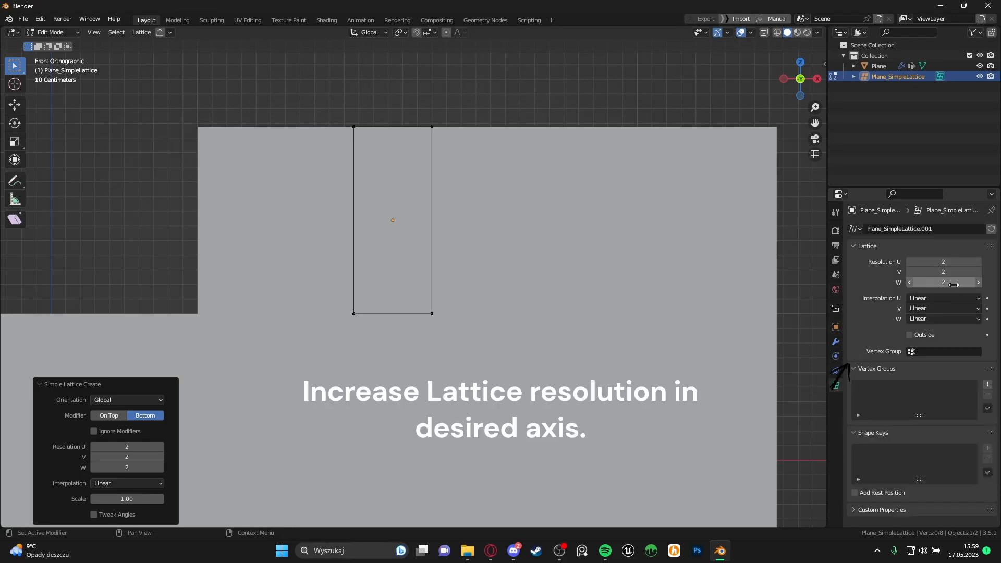
- Raise the lattice Resolution W from 2 to 3 to get a middle row of points
click(977, 283)
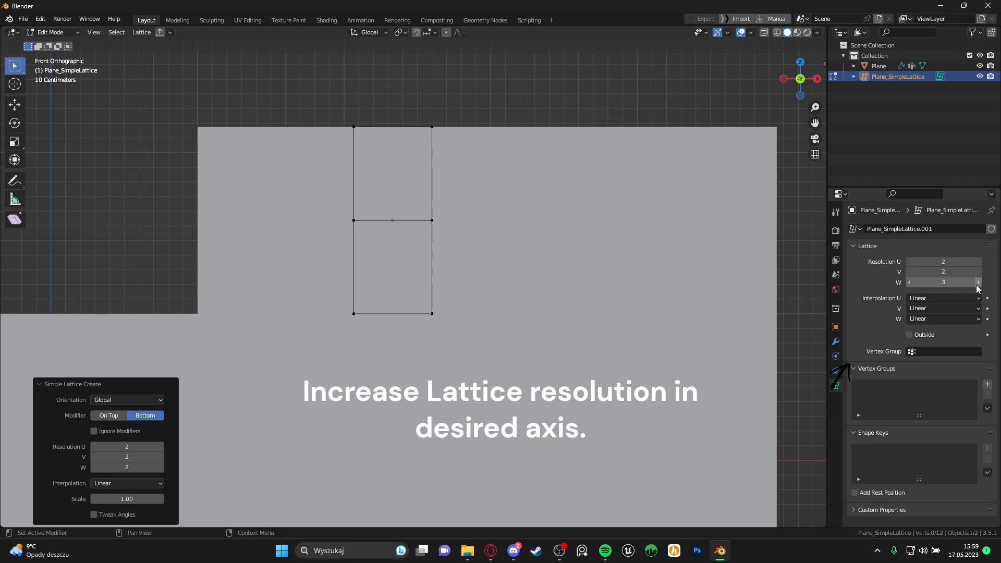
click(941, 319)
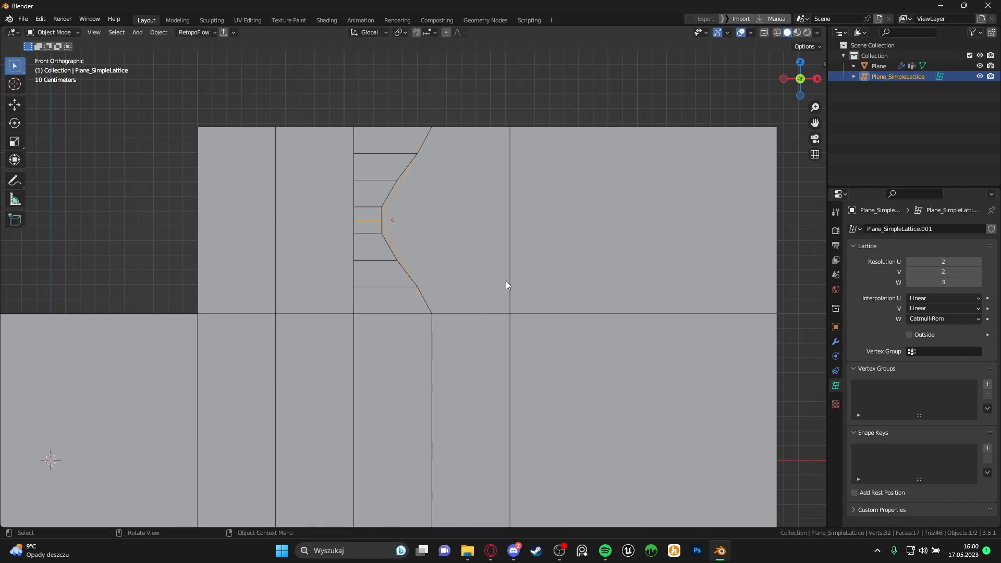
- Select the deformed plane so the SimpleLattice modifier is applied permanently
click(878, 65)
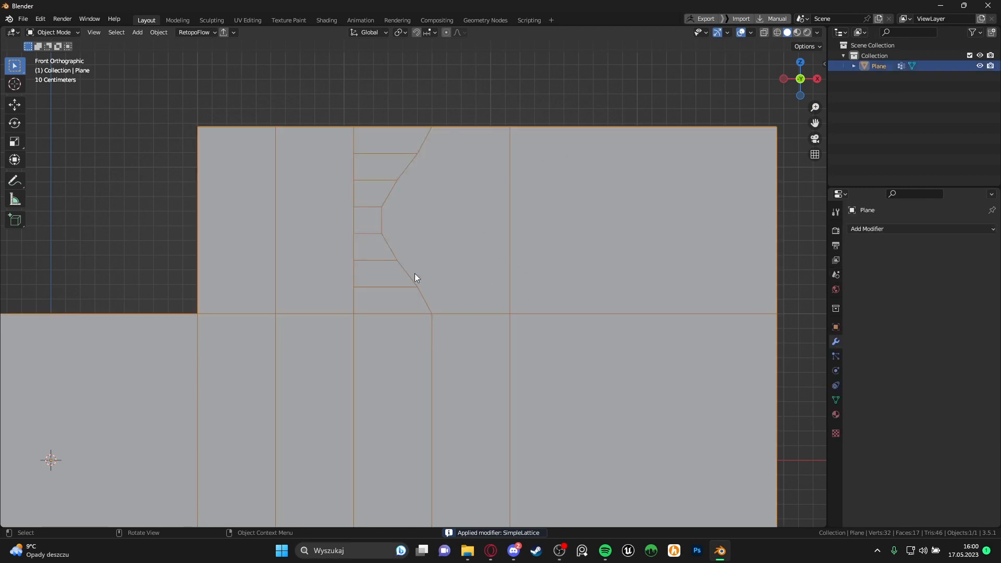
- Select the strip's curved edge path and smooth it twice with LoopTools Relax
key(Tab)
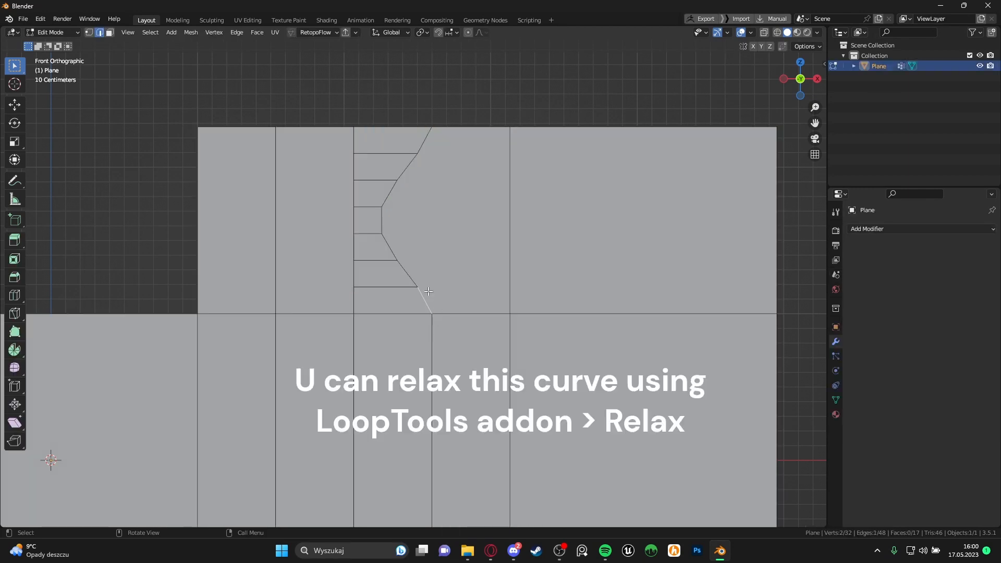
click(427, 291)
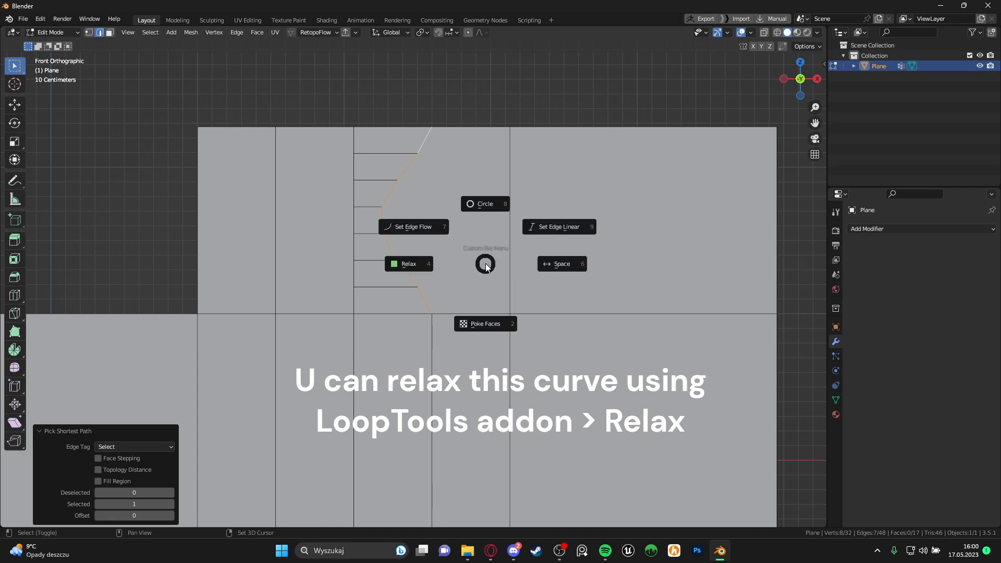
click(408, 263)
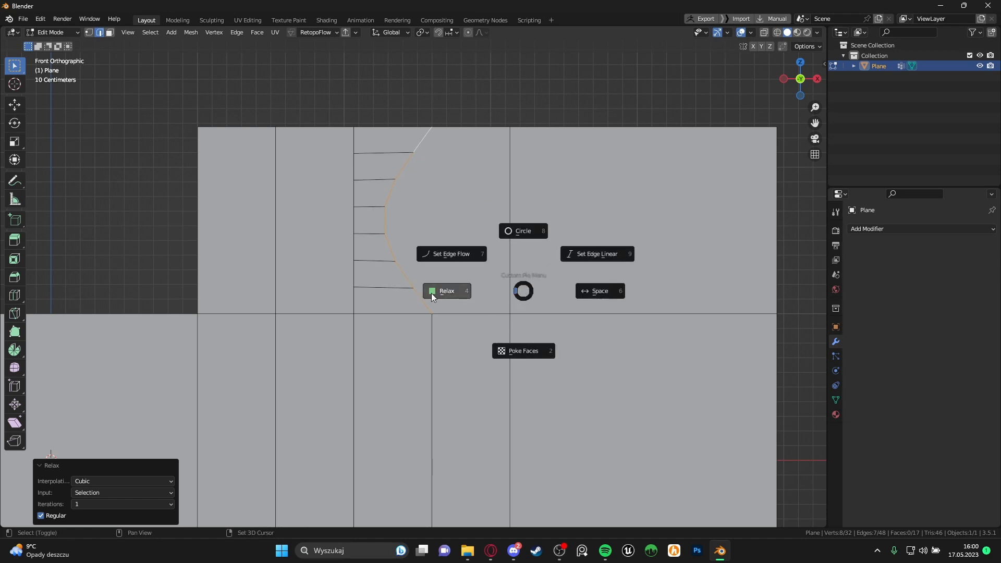
click(447, 291)
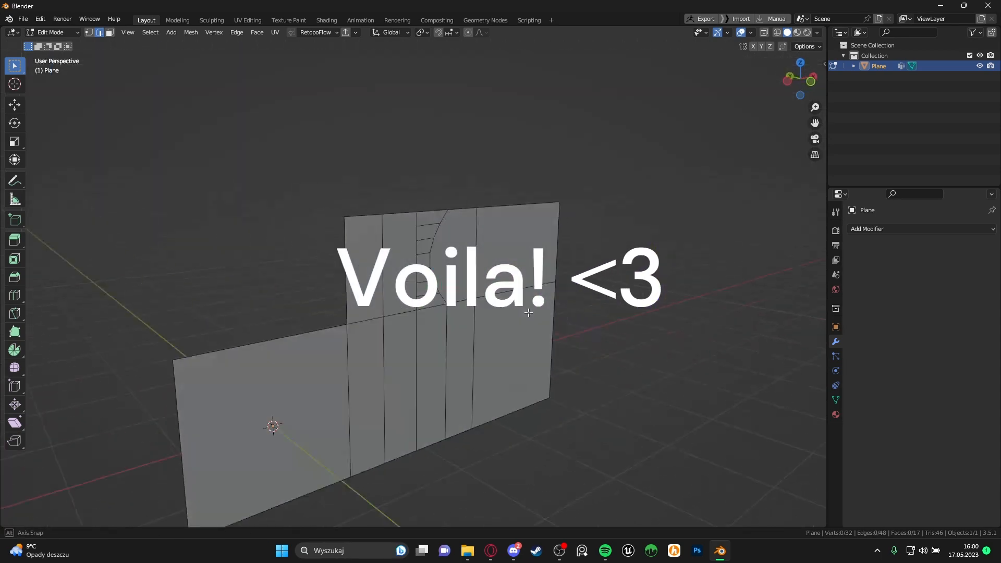
- Extrude the curved faces along their normal into a raised block and return to editing
key(Tab)
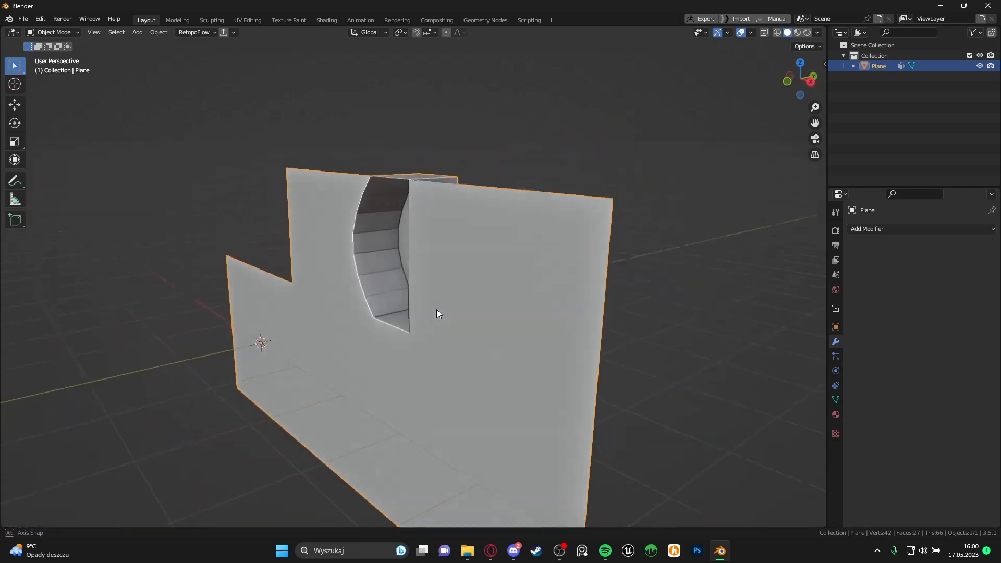
key(Tab)
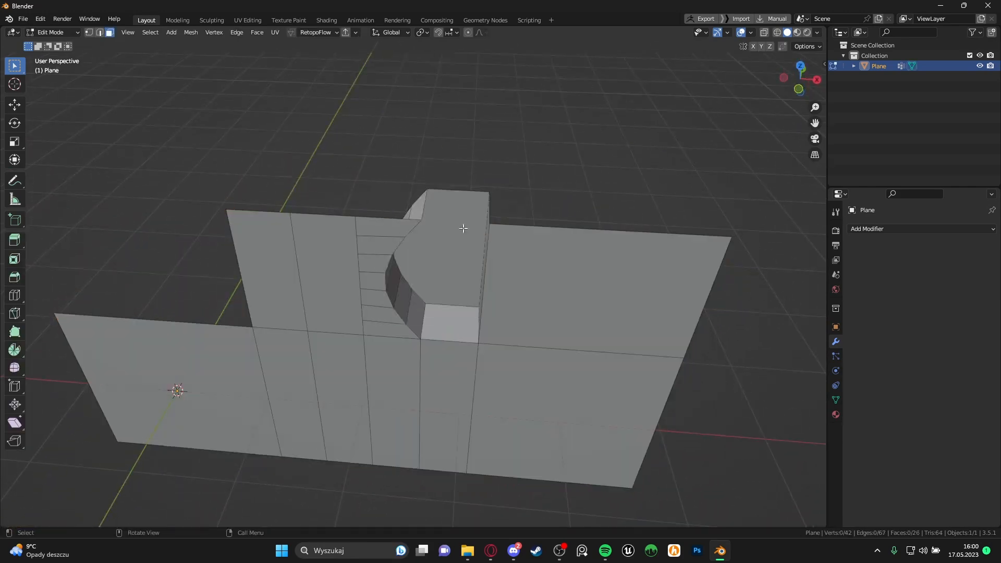